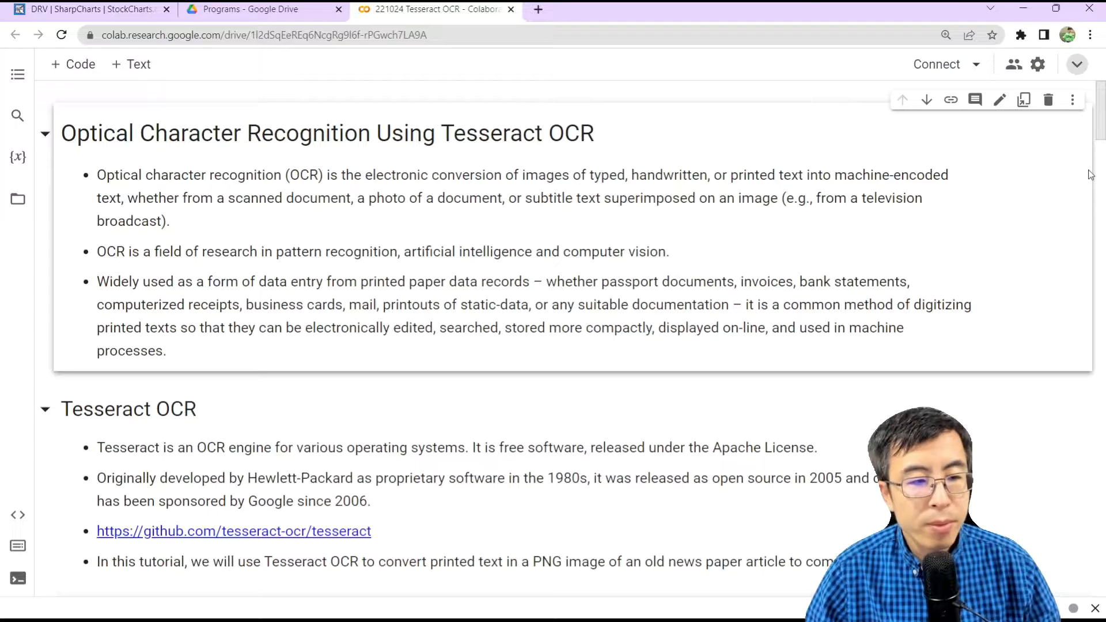
pyautogui.scroll(-3)
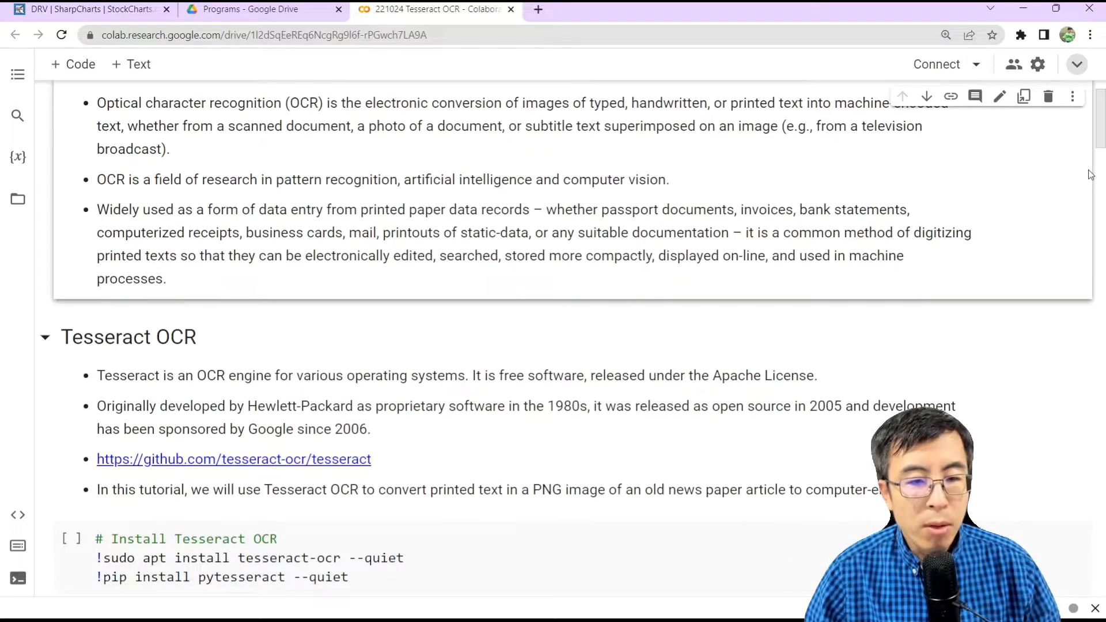
pyautogui.scroll(-3)
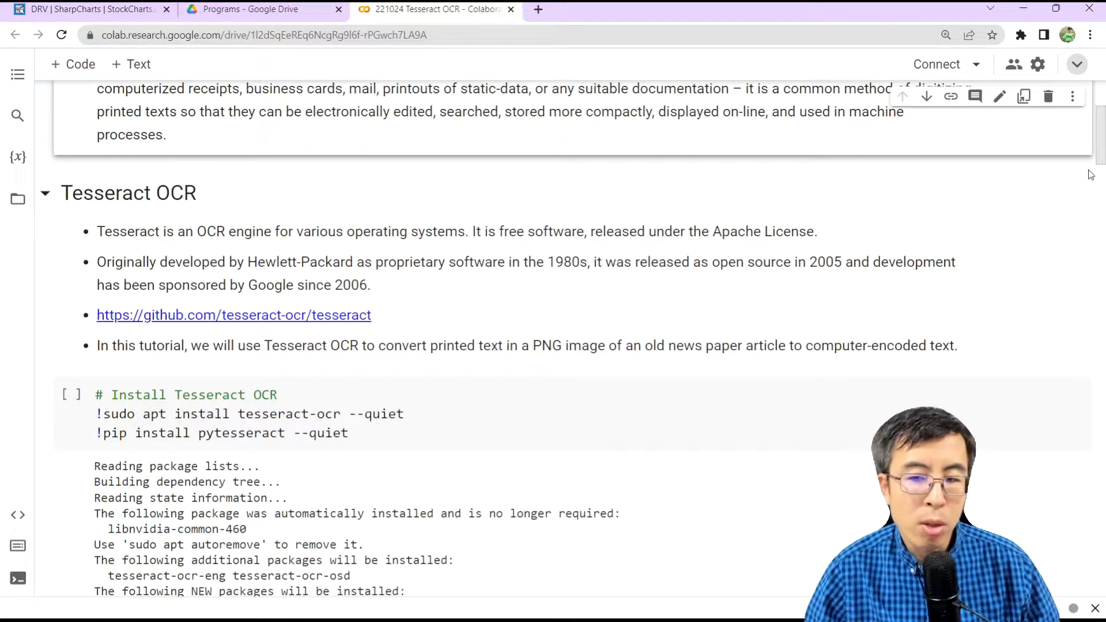
pyautogui.scroll(-3)
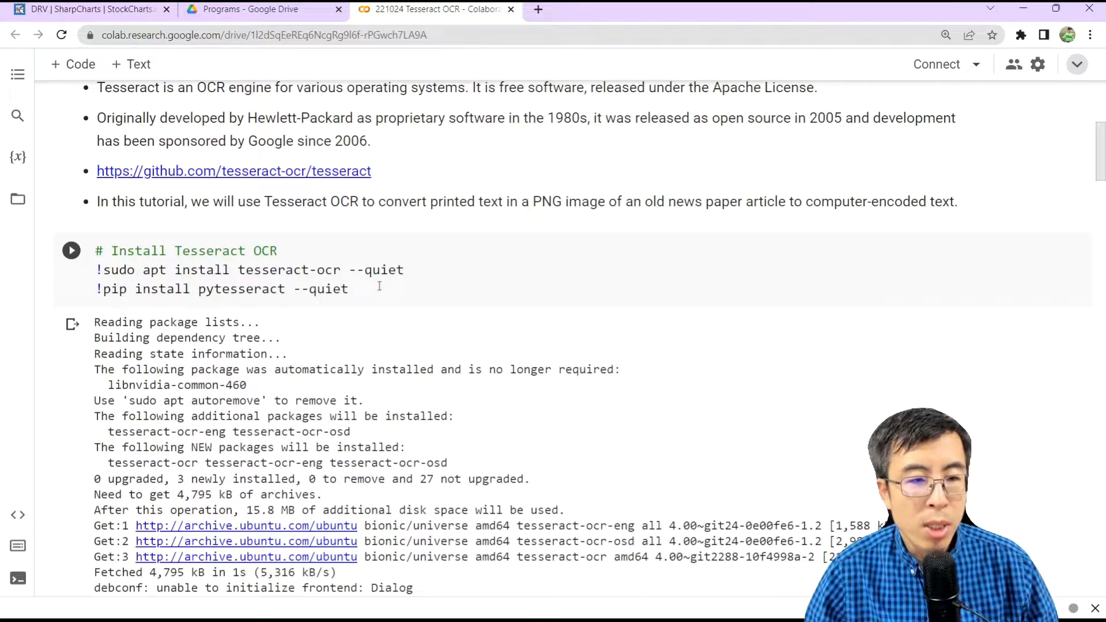
pyautogui.doubleClick(288, 269)
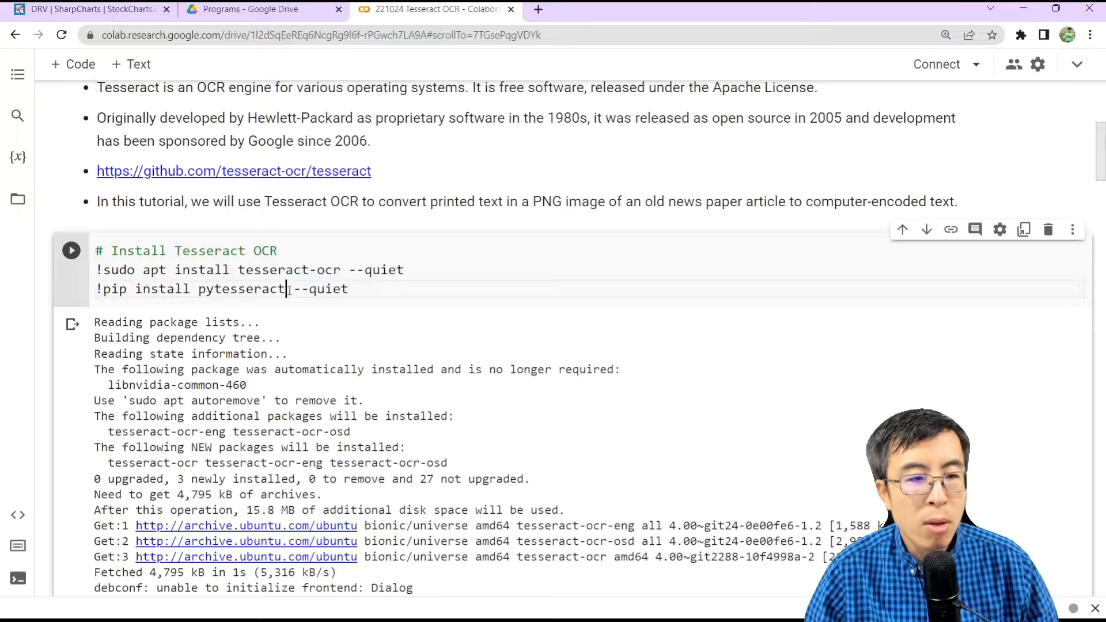
pyautogui.doubleClick(240, 288)
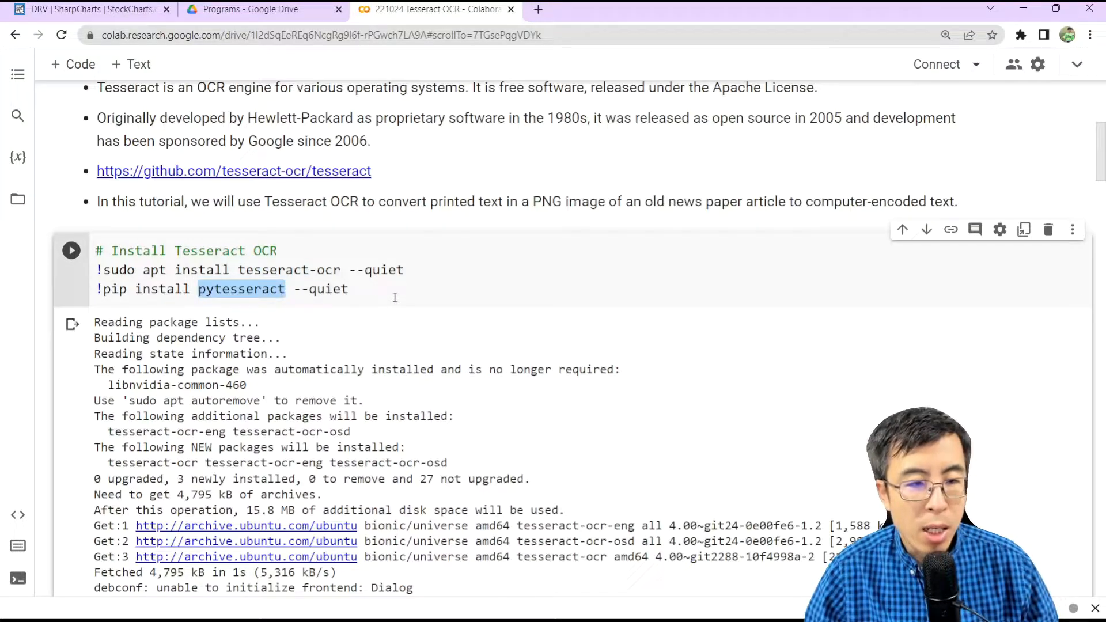
pyautogui.scroll(-3)
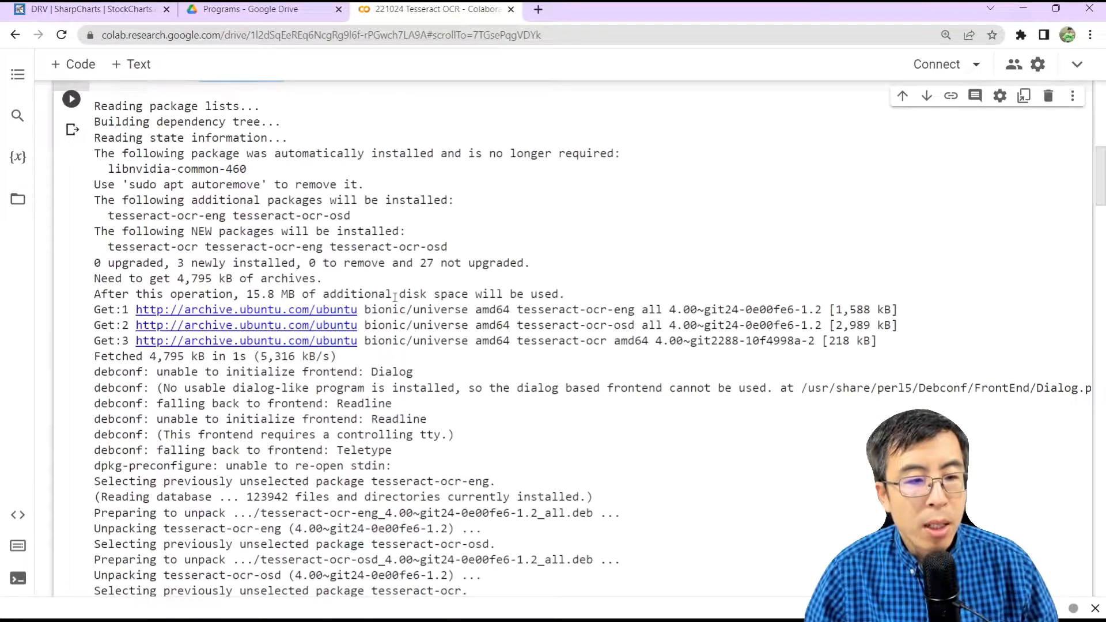
pyautogui.scroll(-3)
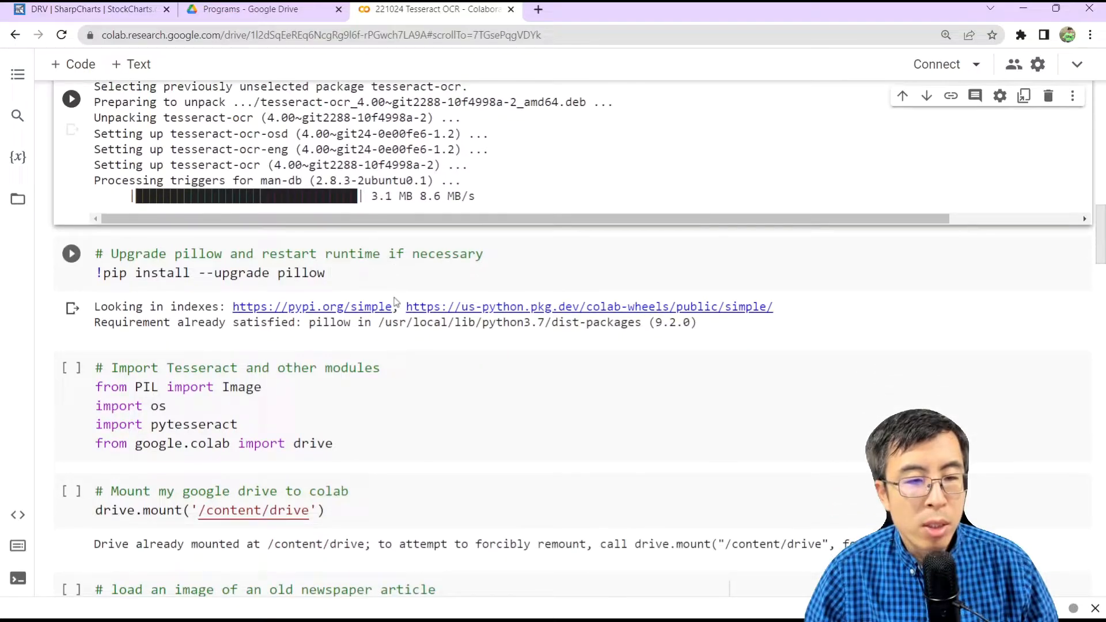
pyautogui.click(325, 273)
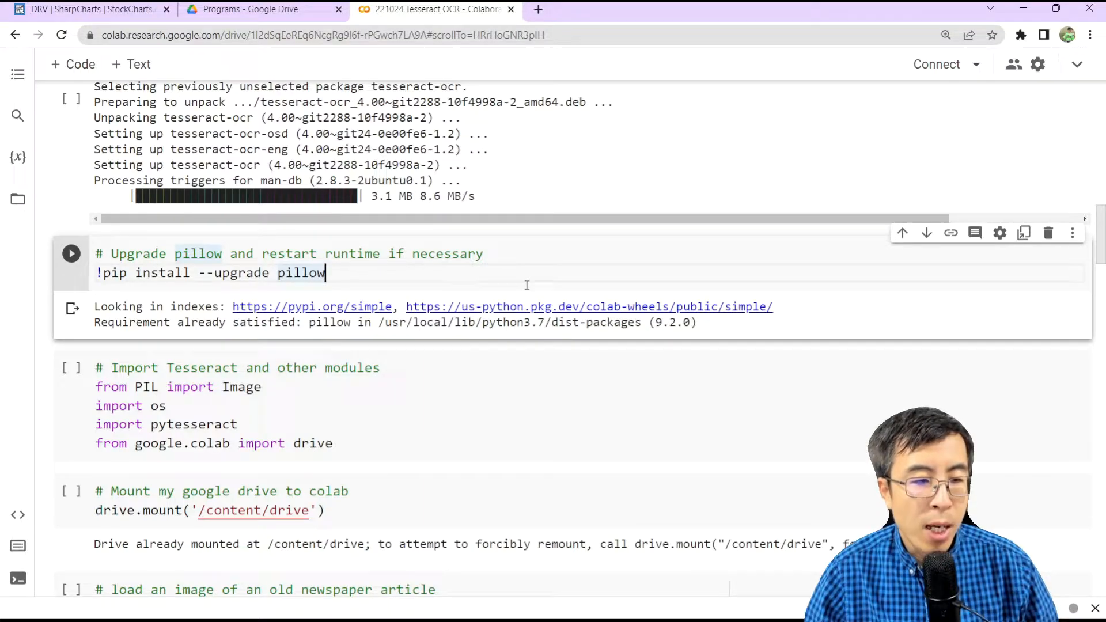
pyautogui.scroll(-3)
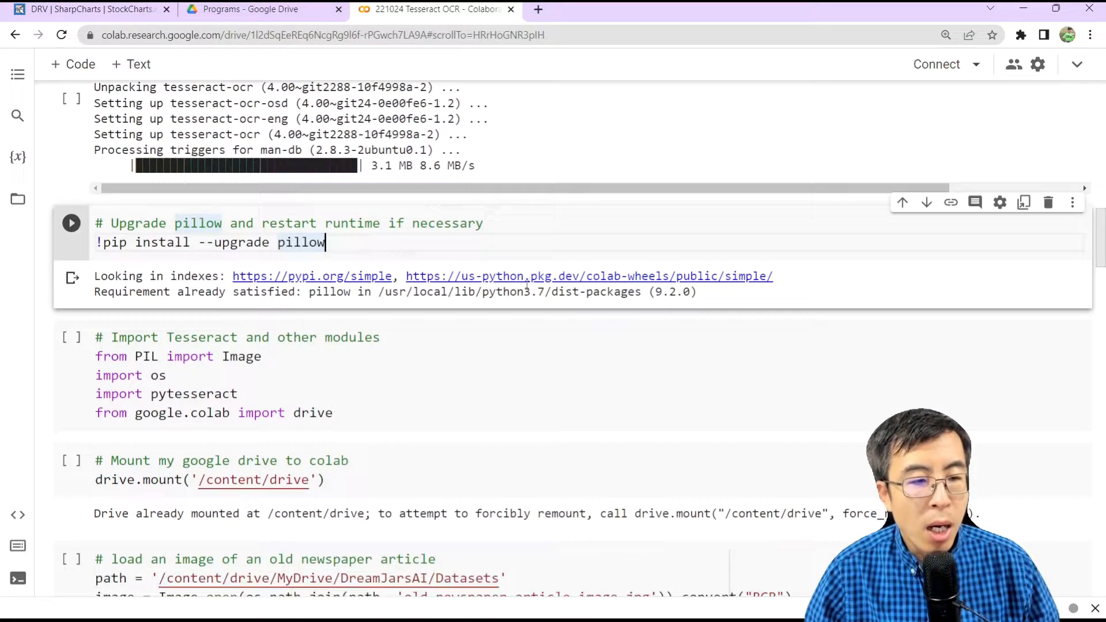
pyautogui.scroll(-3)
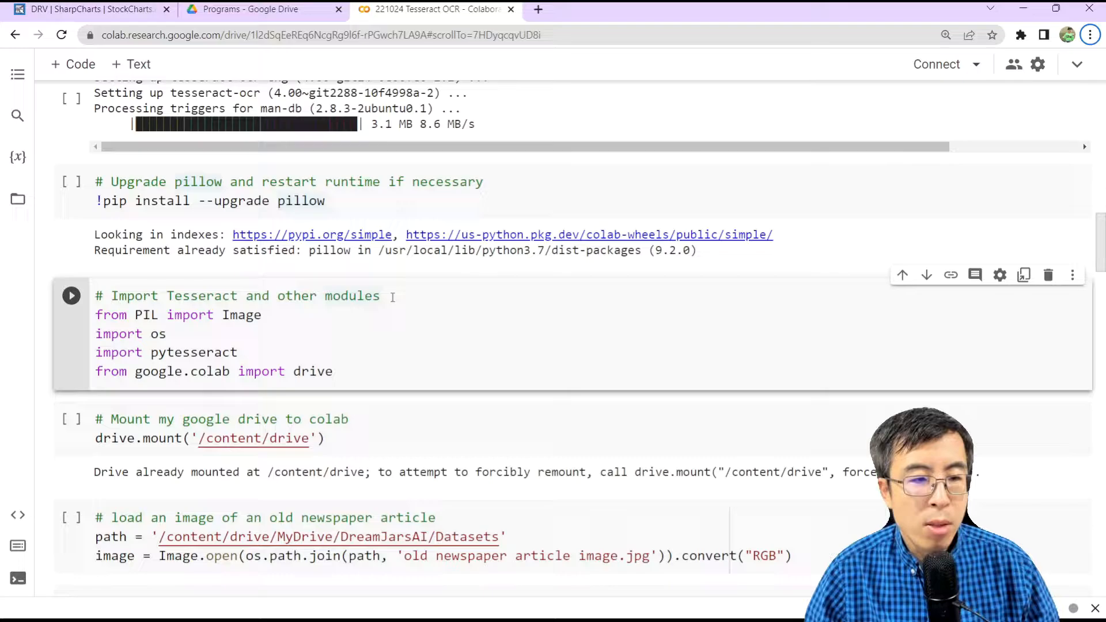
pyautogui.moveTo(313, 331)
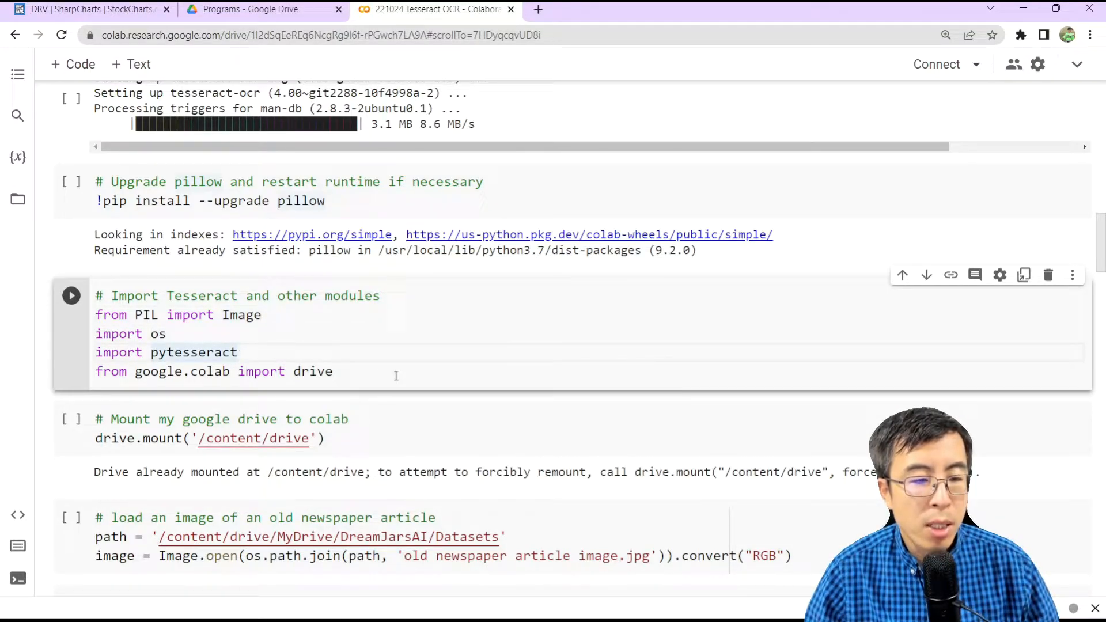
pyautogui.moveTo(515, 395)
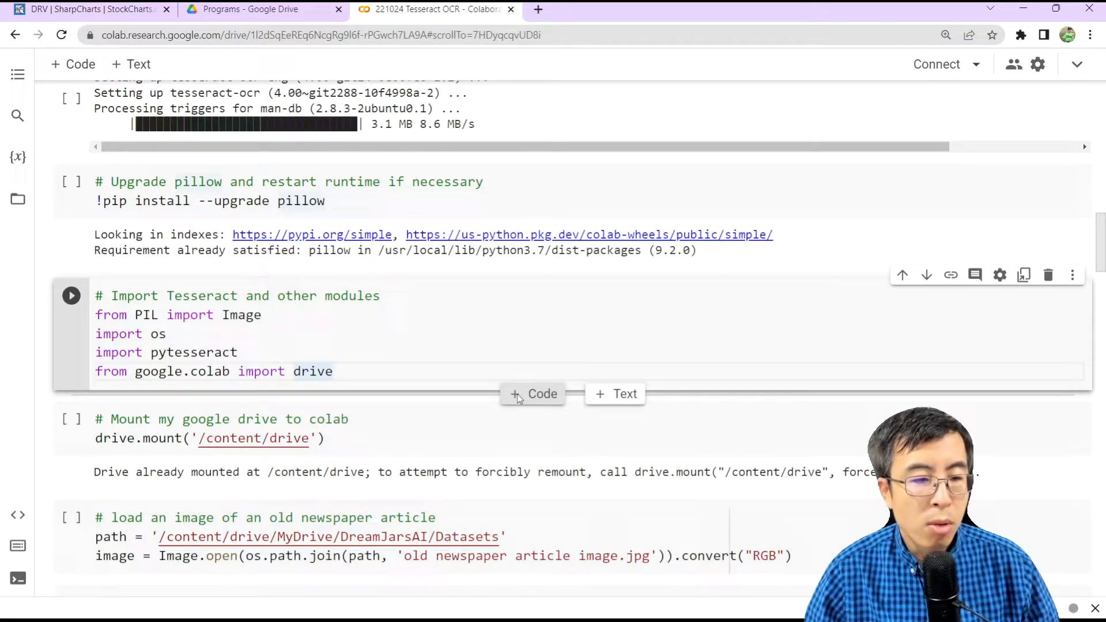
pyautogui.scroll(-3)
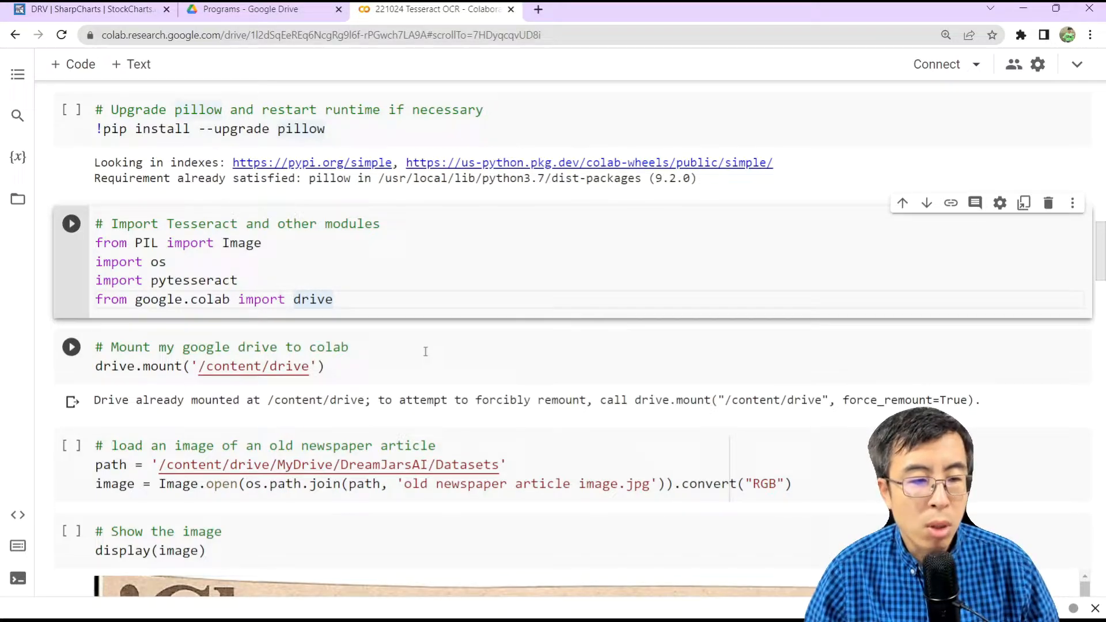
pyautogui.scroll(-3)
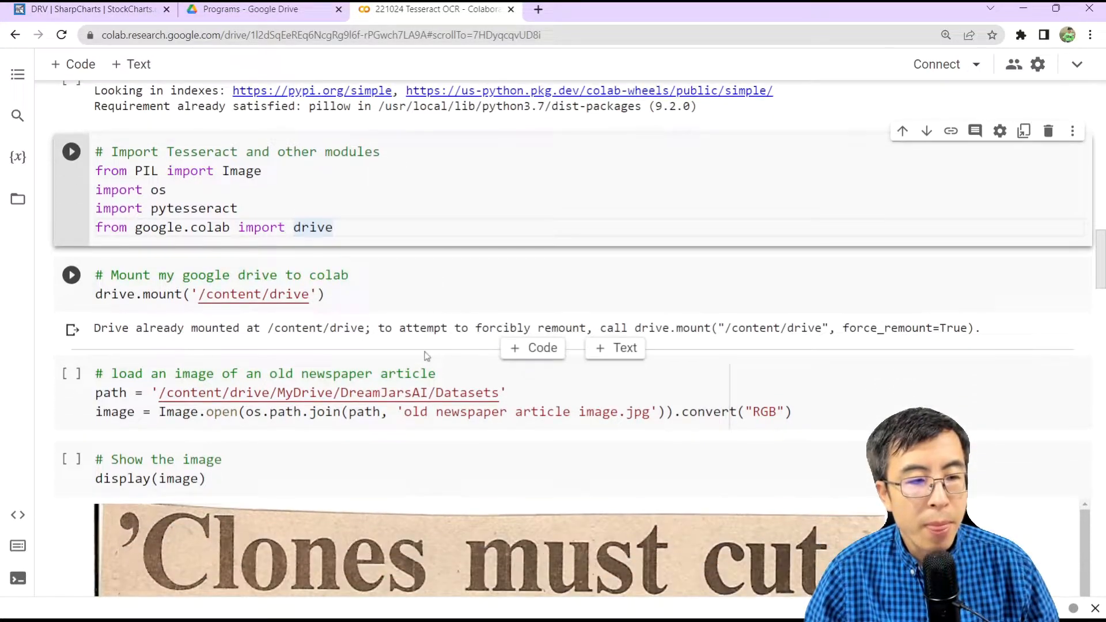
pyautogui.scroll(-3)
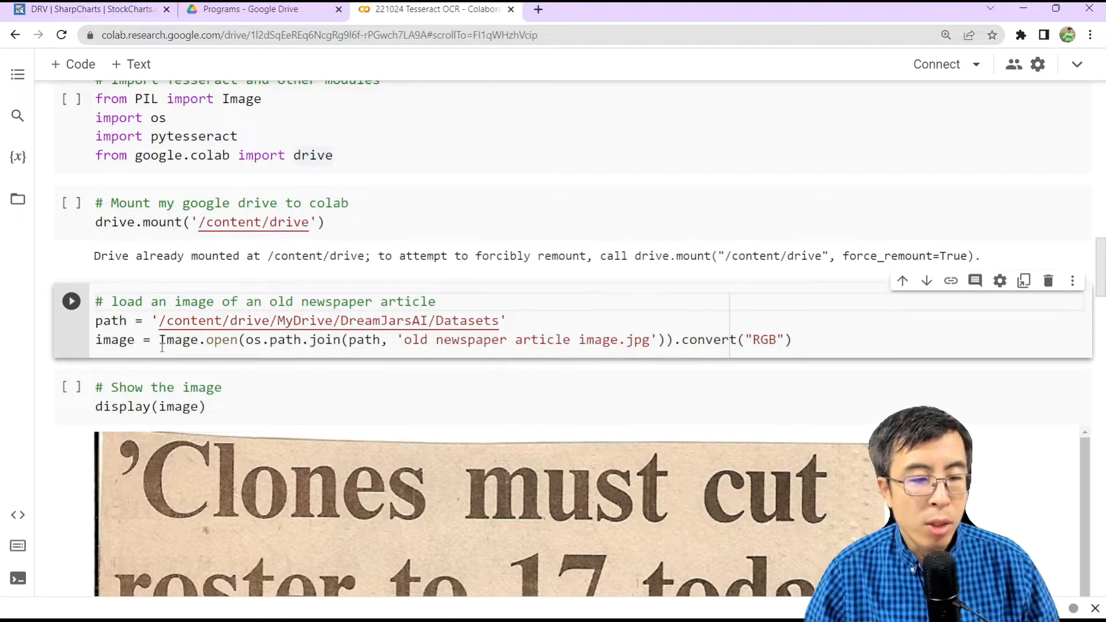
pyautogui.doubleClick(199, 339)
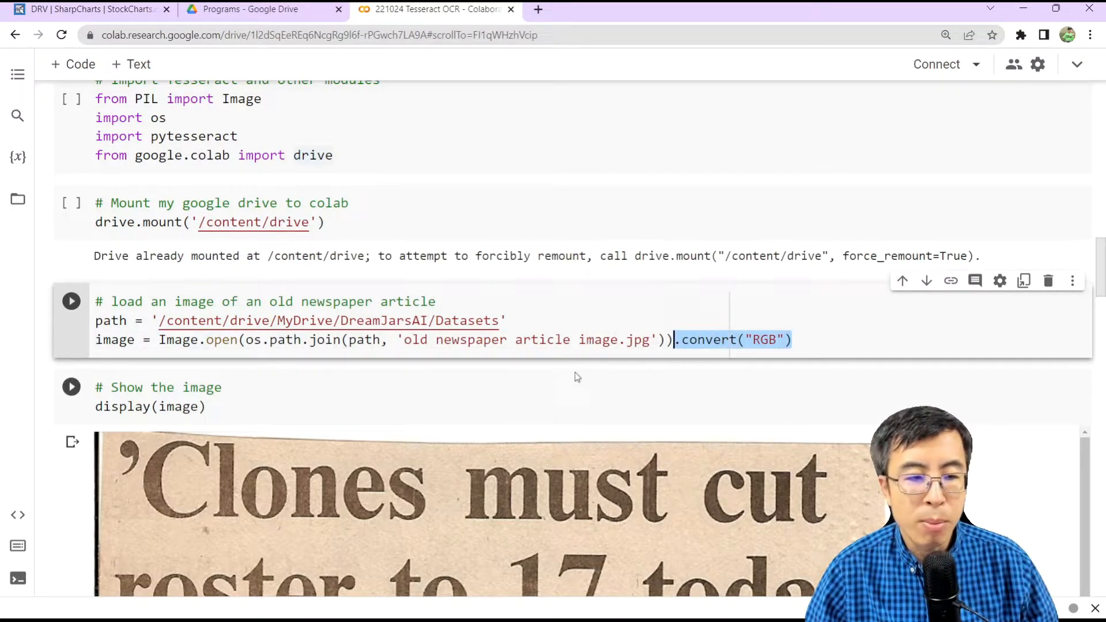
pyautogui.scroll(-3)
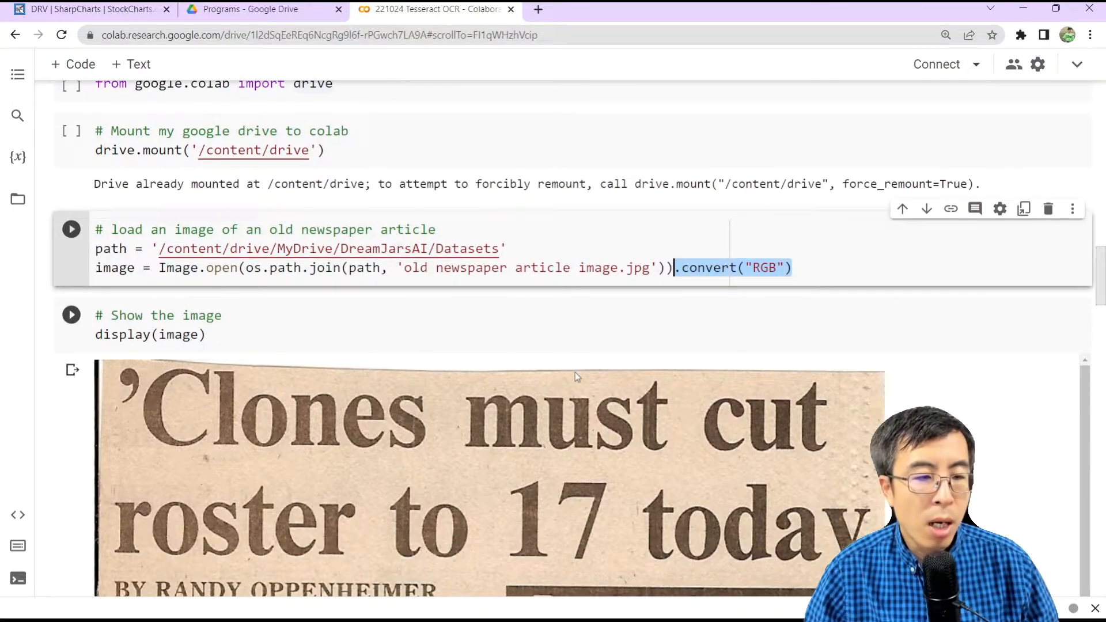
pyautogui.scroll(-3)
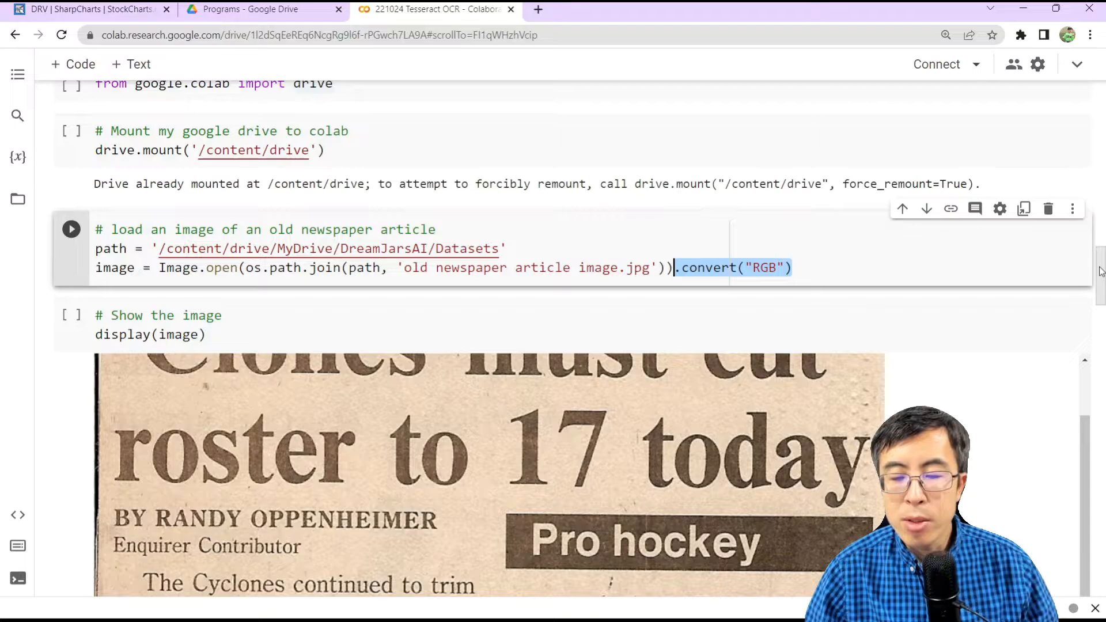
pyautogui.scroll(-3)
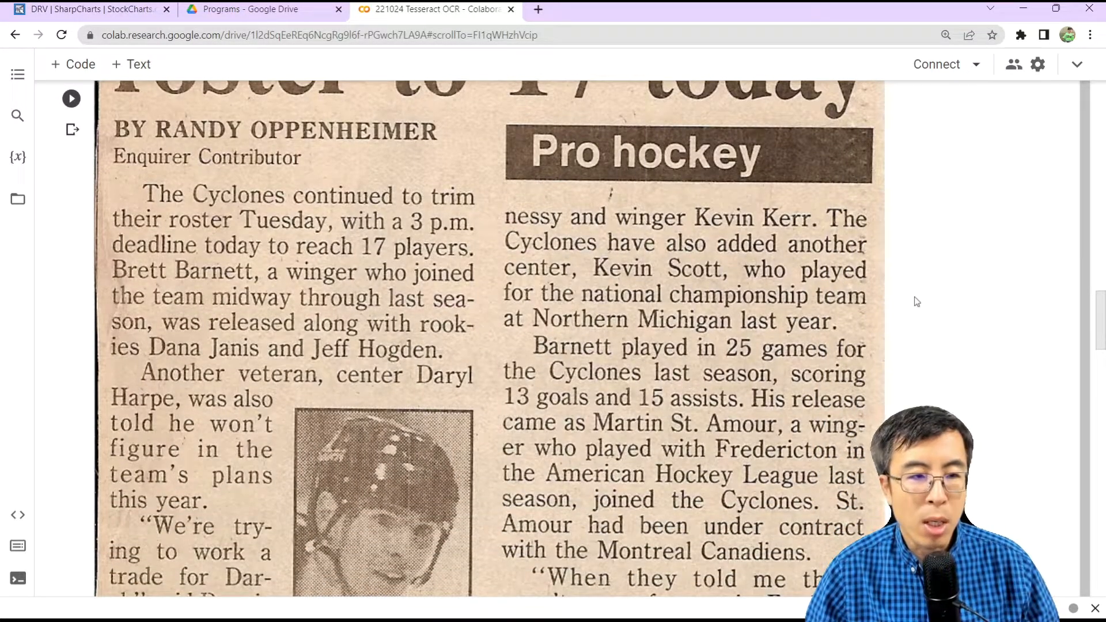
pyautogui.scroll(-3)
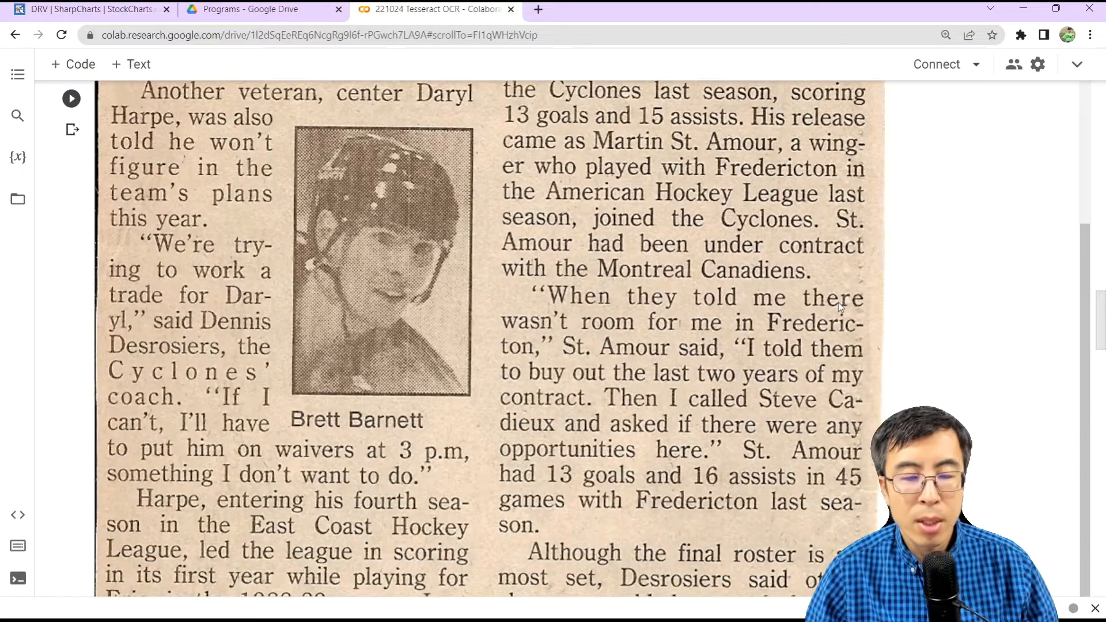
pyautogui.scroll(-3)
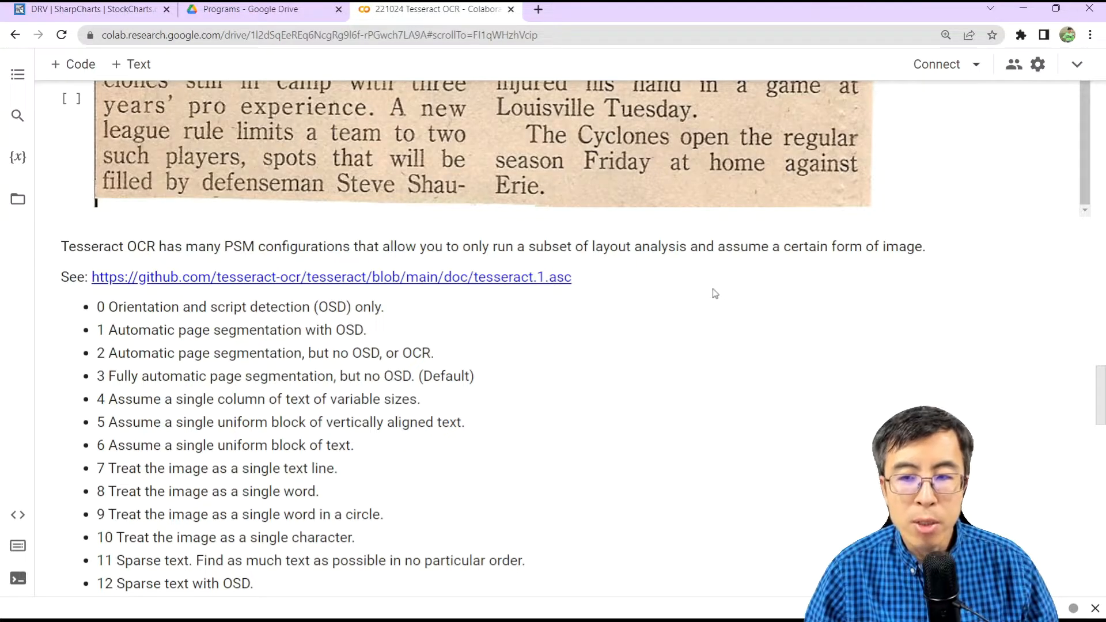
pyautogui.moveTo(637, 365)
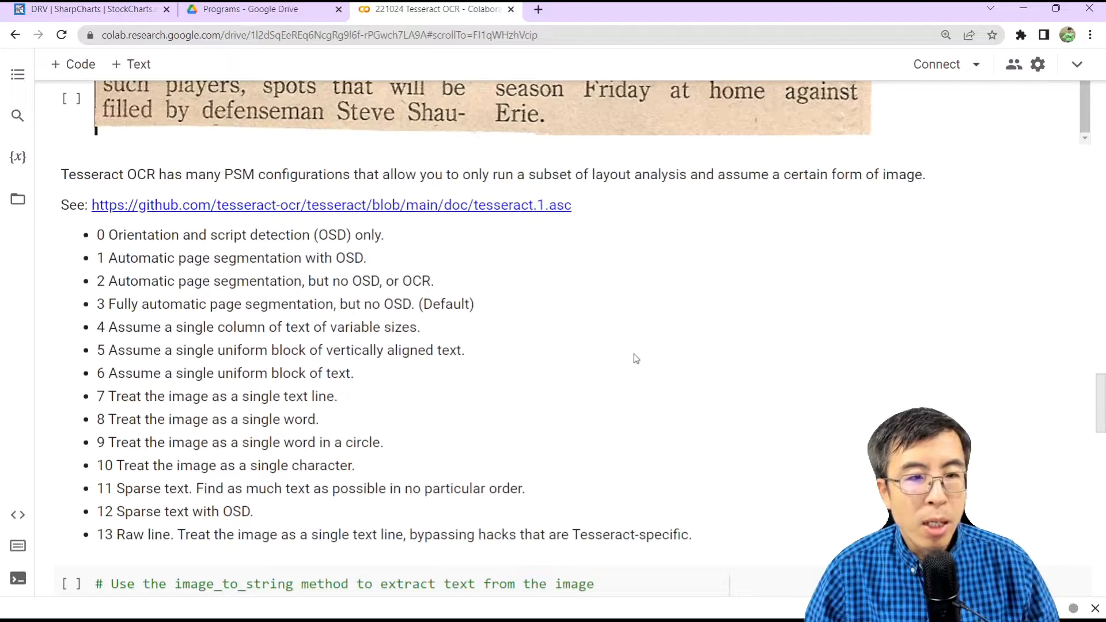
pyautogui.moveTo(452, 330)
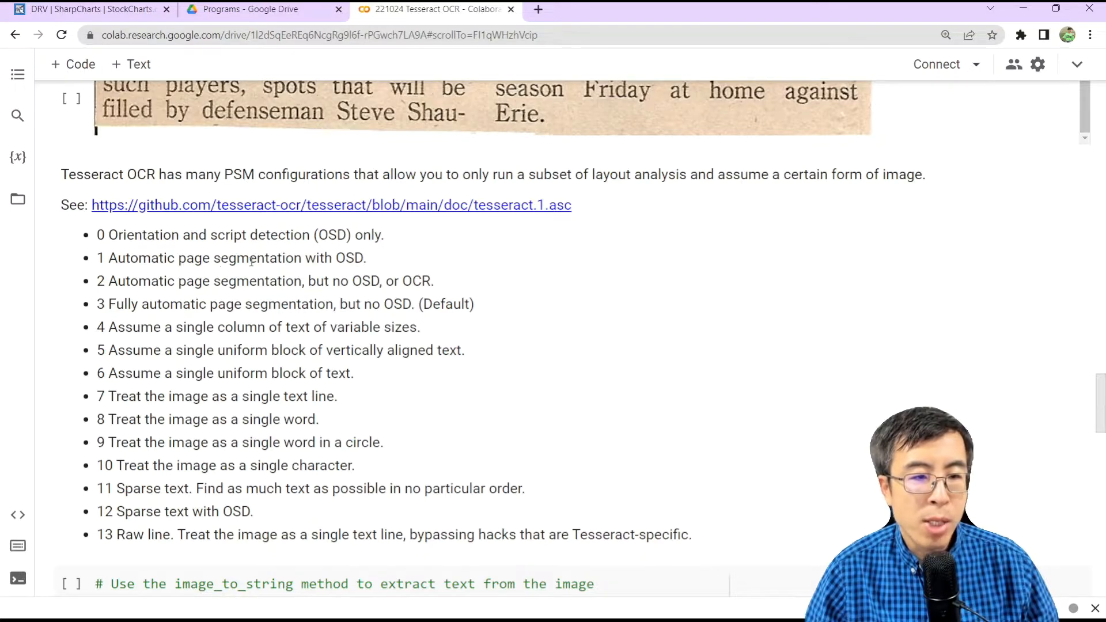
pyautogui.moveTo(373, 265)
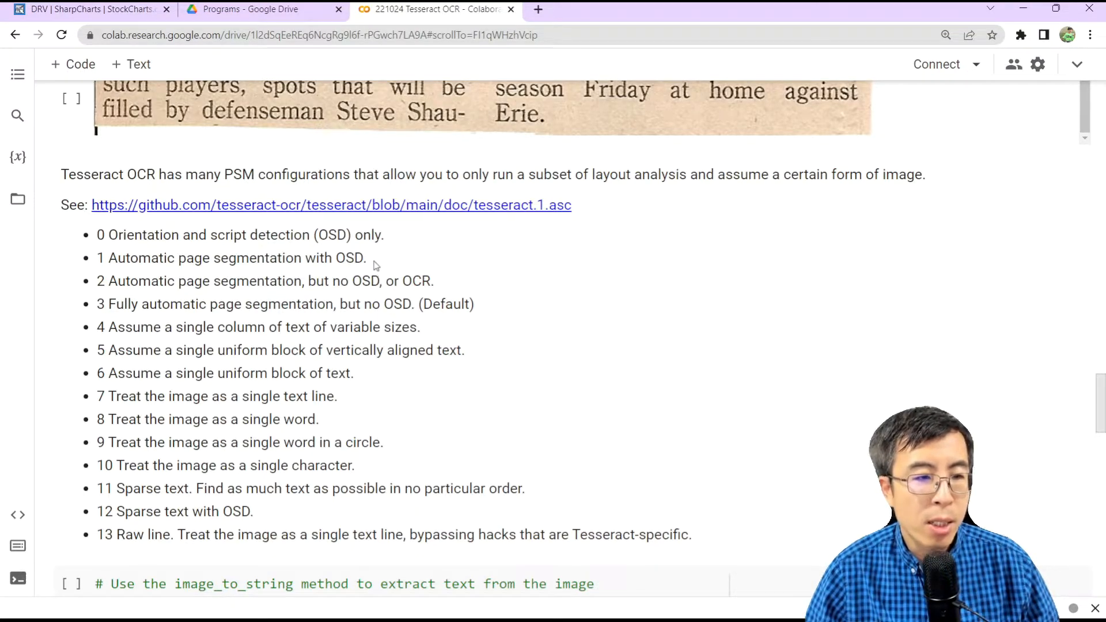
pyautogui.moveTo(164, 296)
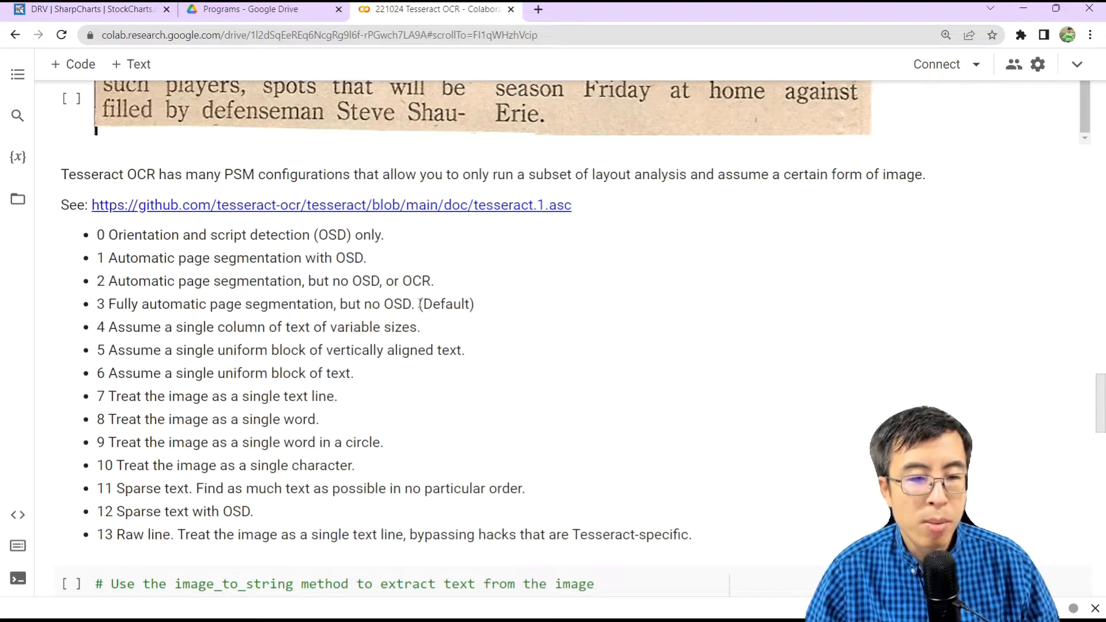
pyautogui.moveTo(518, 308)
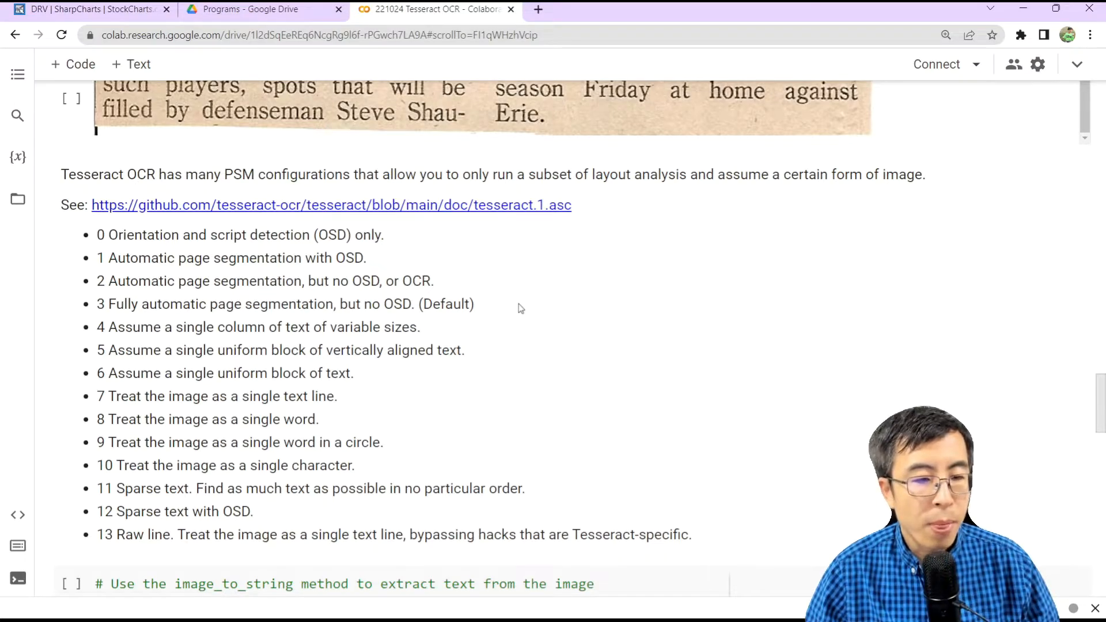
pyautogui.scroll(-3)
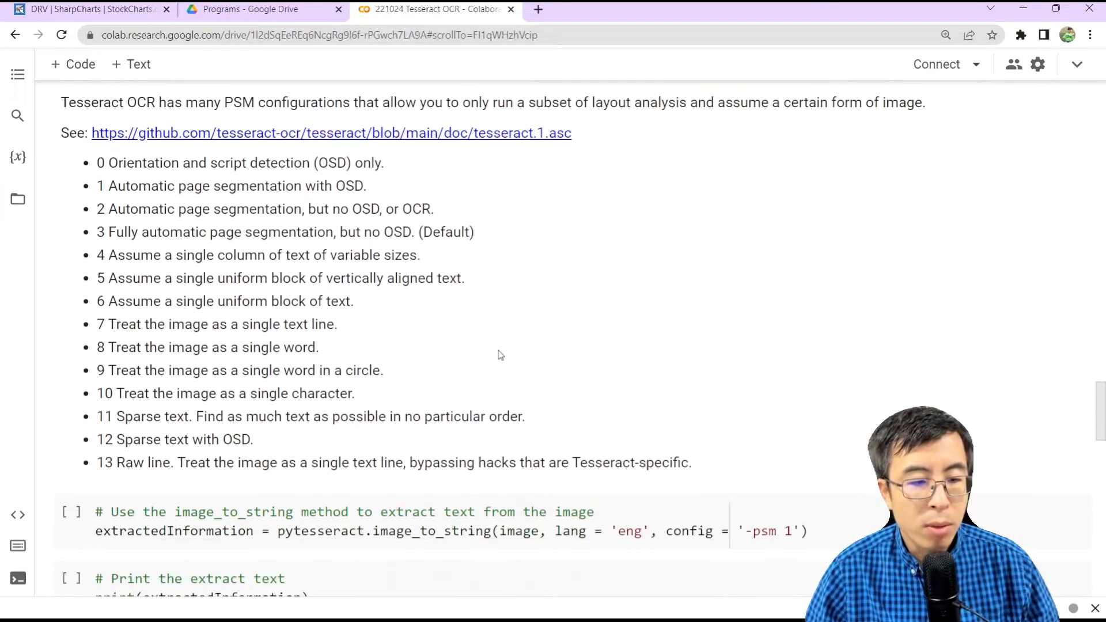
pyautogui.scroll(-3)
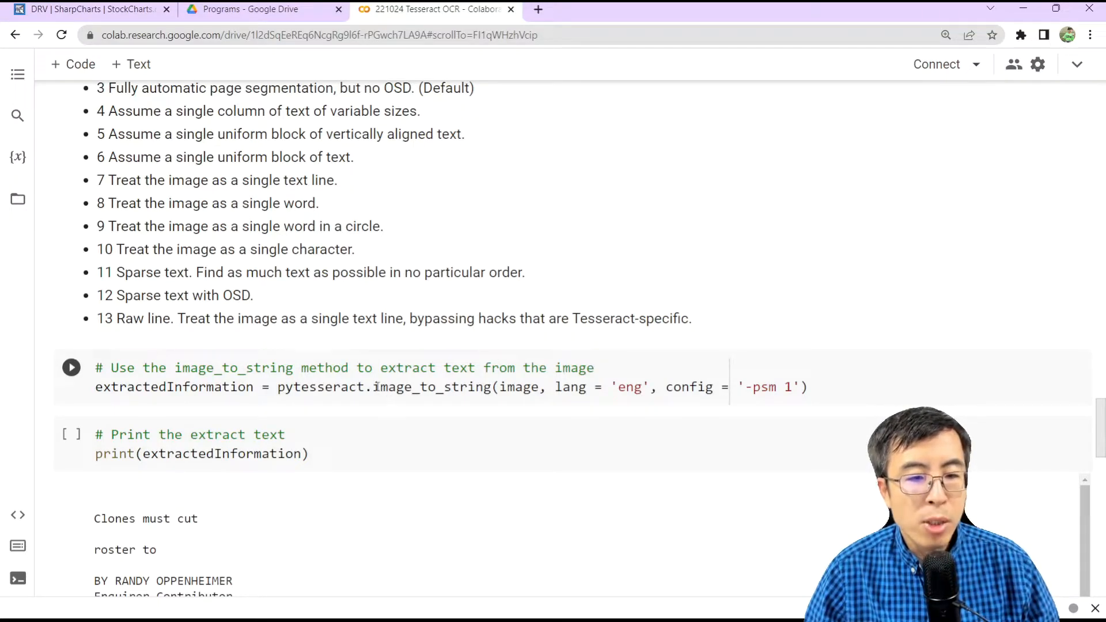
pyautogui.doubleClick(429, 387)
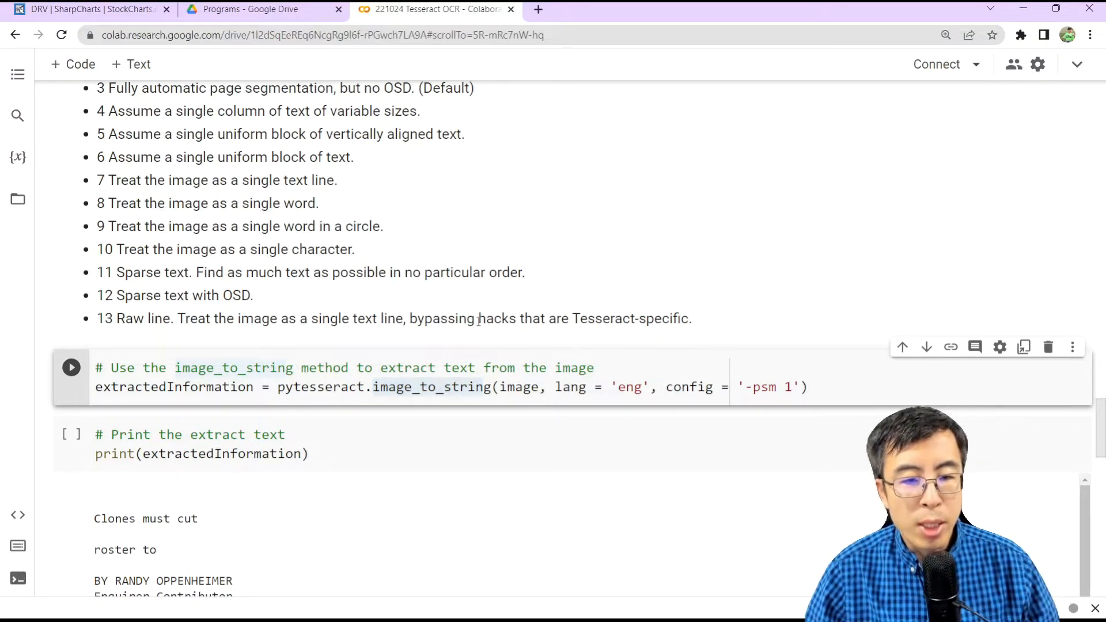
pyautogui.moveTo(489, 360)
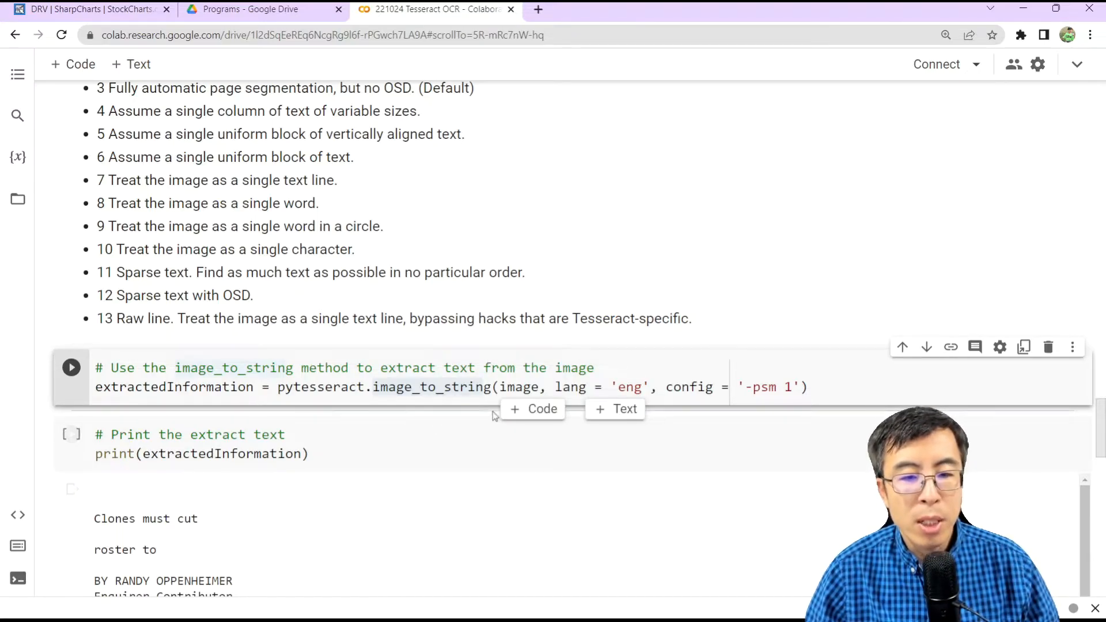
pyautogui.doubleClick(520, 387)
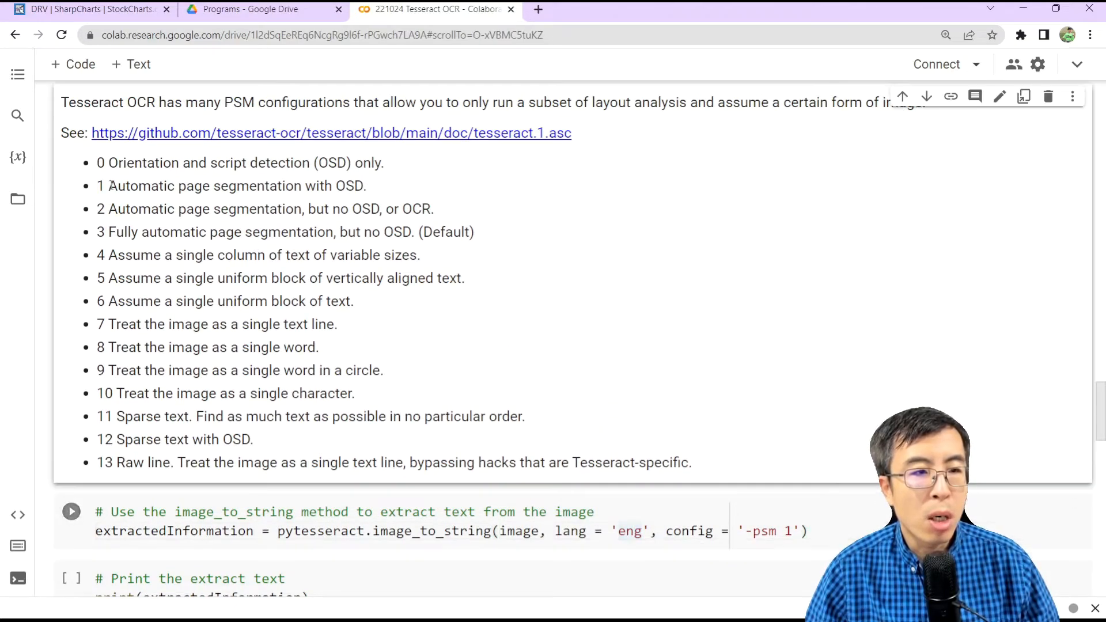
pyautogui.doubleClick(237, 185)
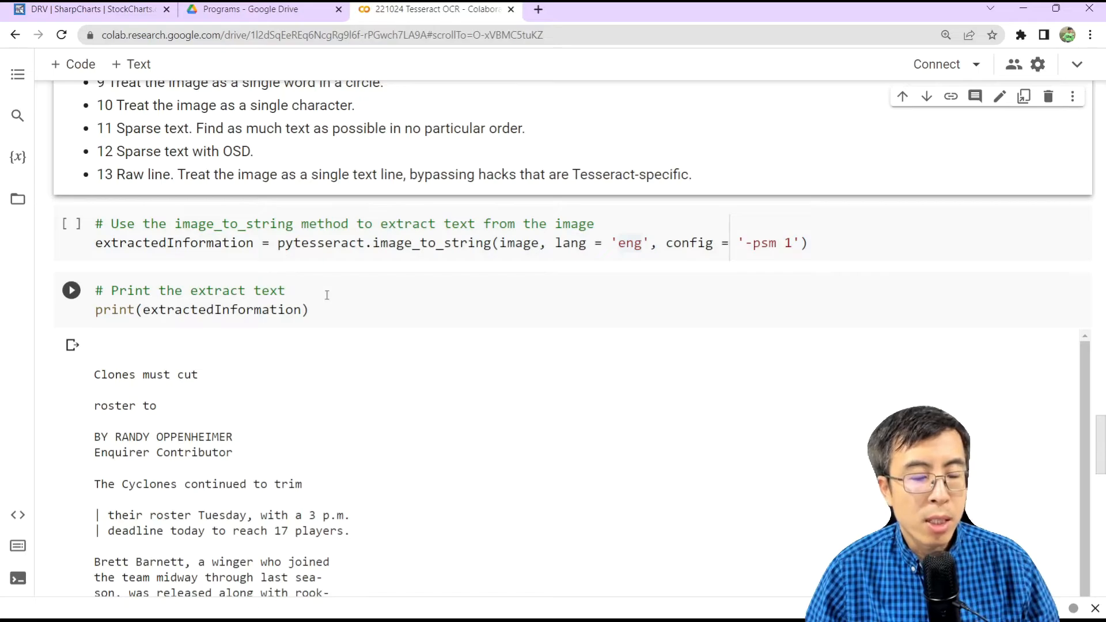
pyautogui.scroll(-3)
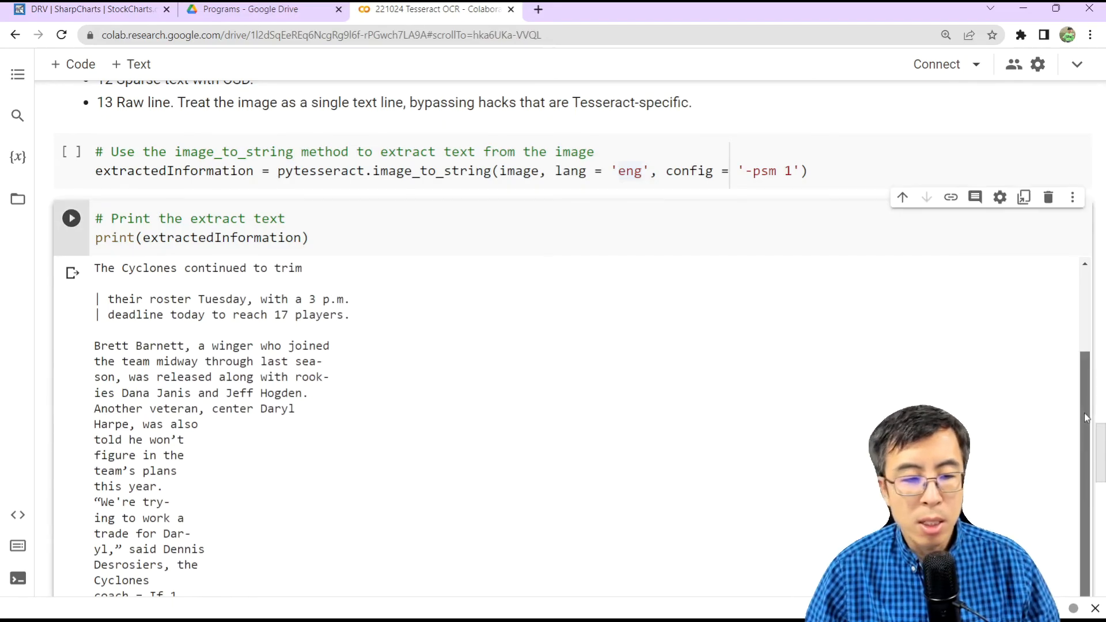
pyautogui.scroll(-3)
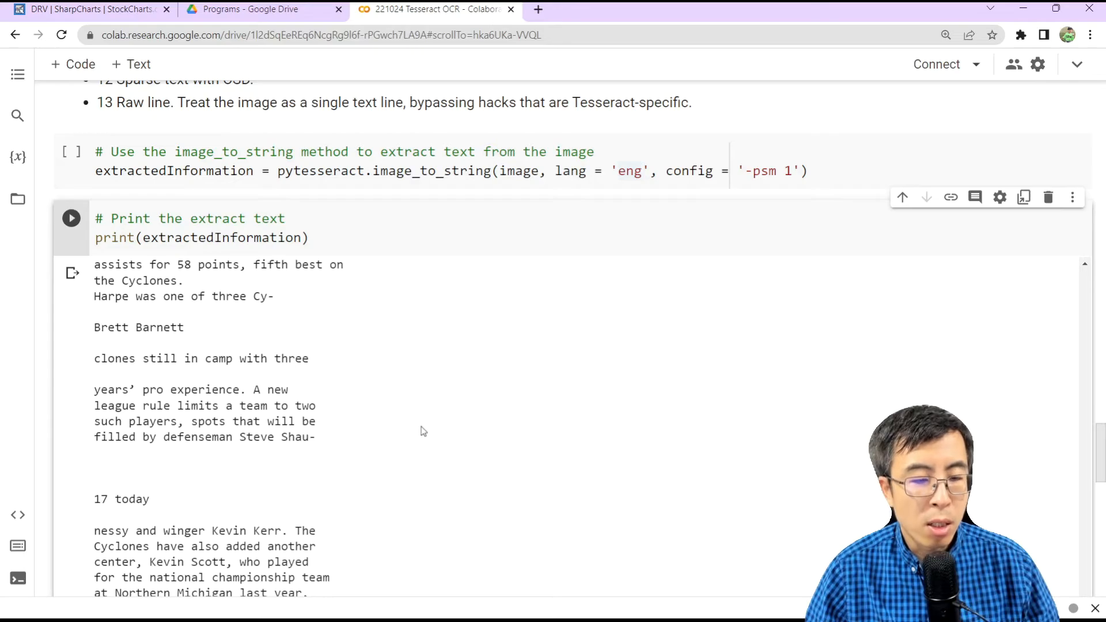
pyautogui.scroll(-3)
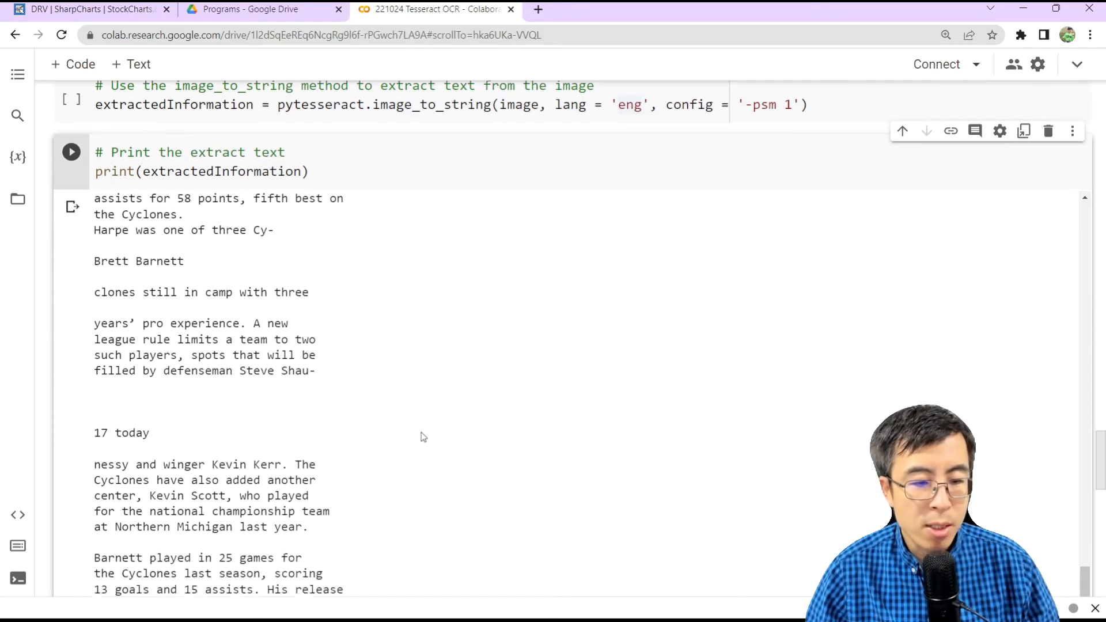
pyautogui.scroll(-3)
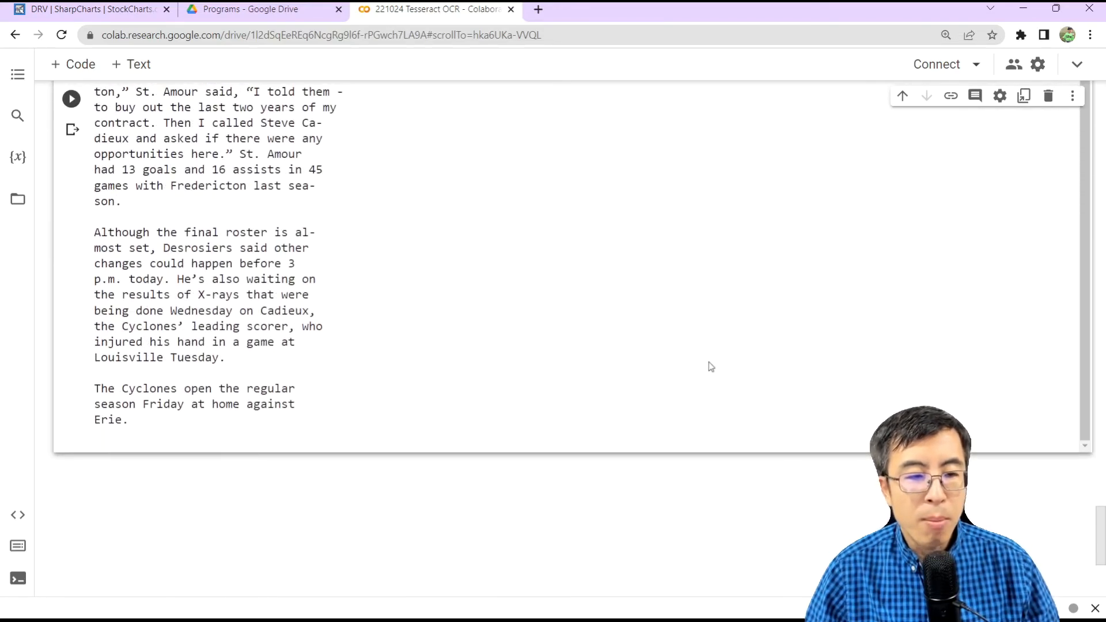